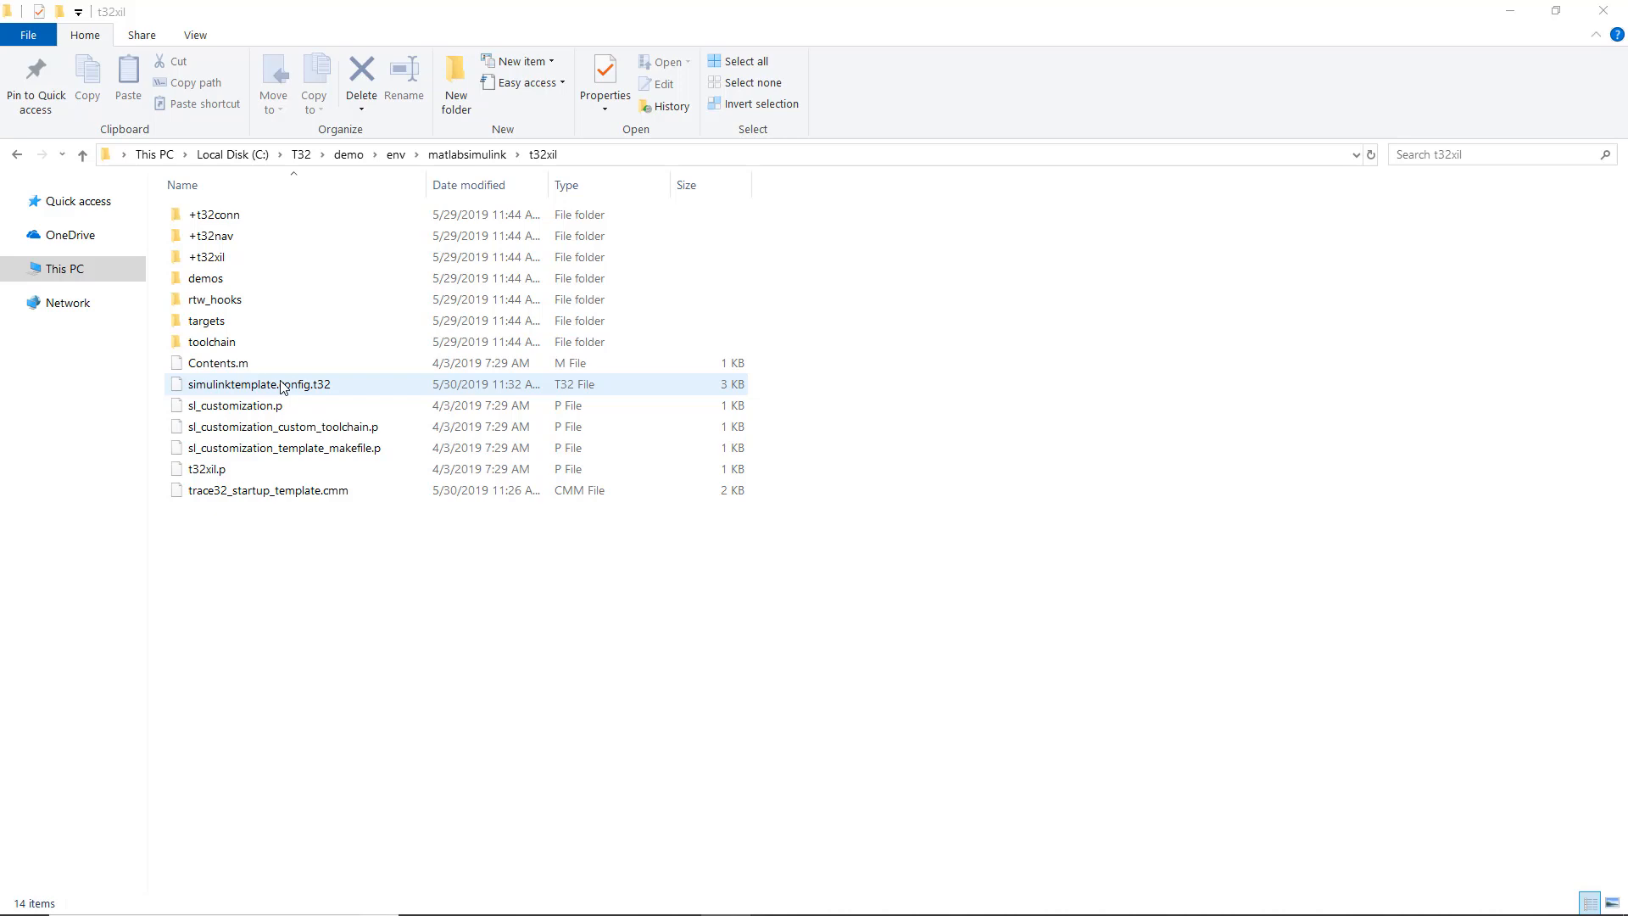
Launch t32xil.p after dismissing the simulinktemplate.config.t32 context menu.
right_click(261, 384)
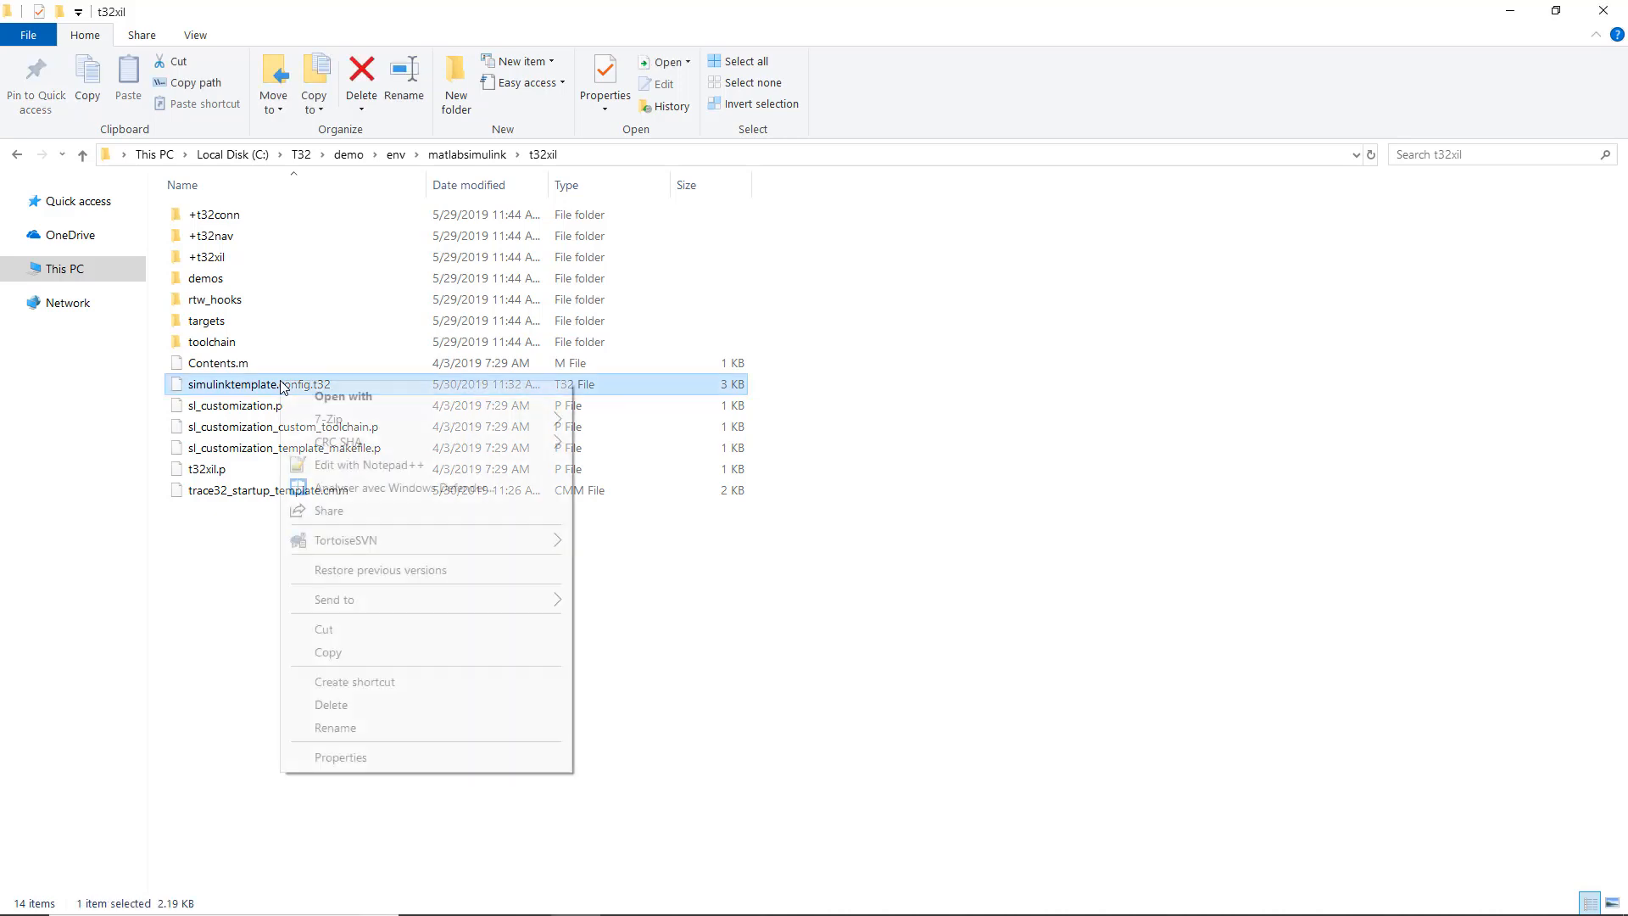
left_click(205, 468)
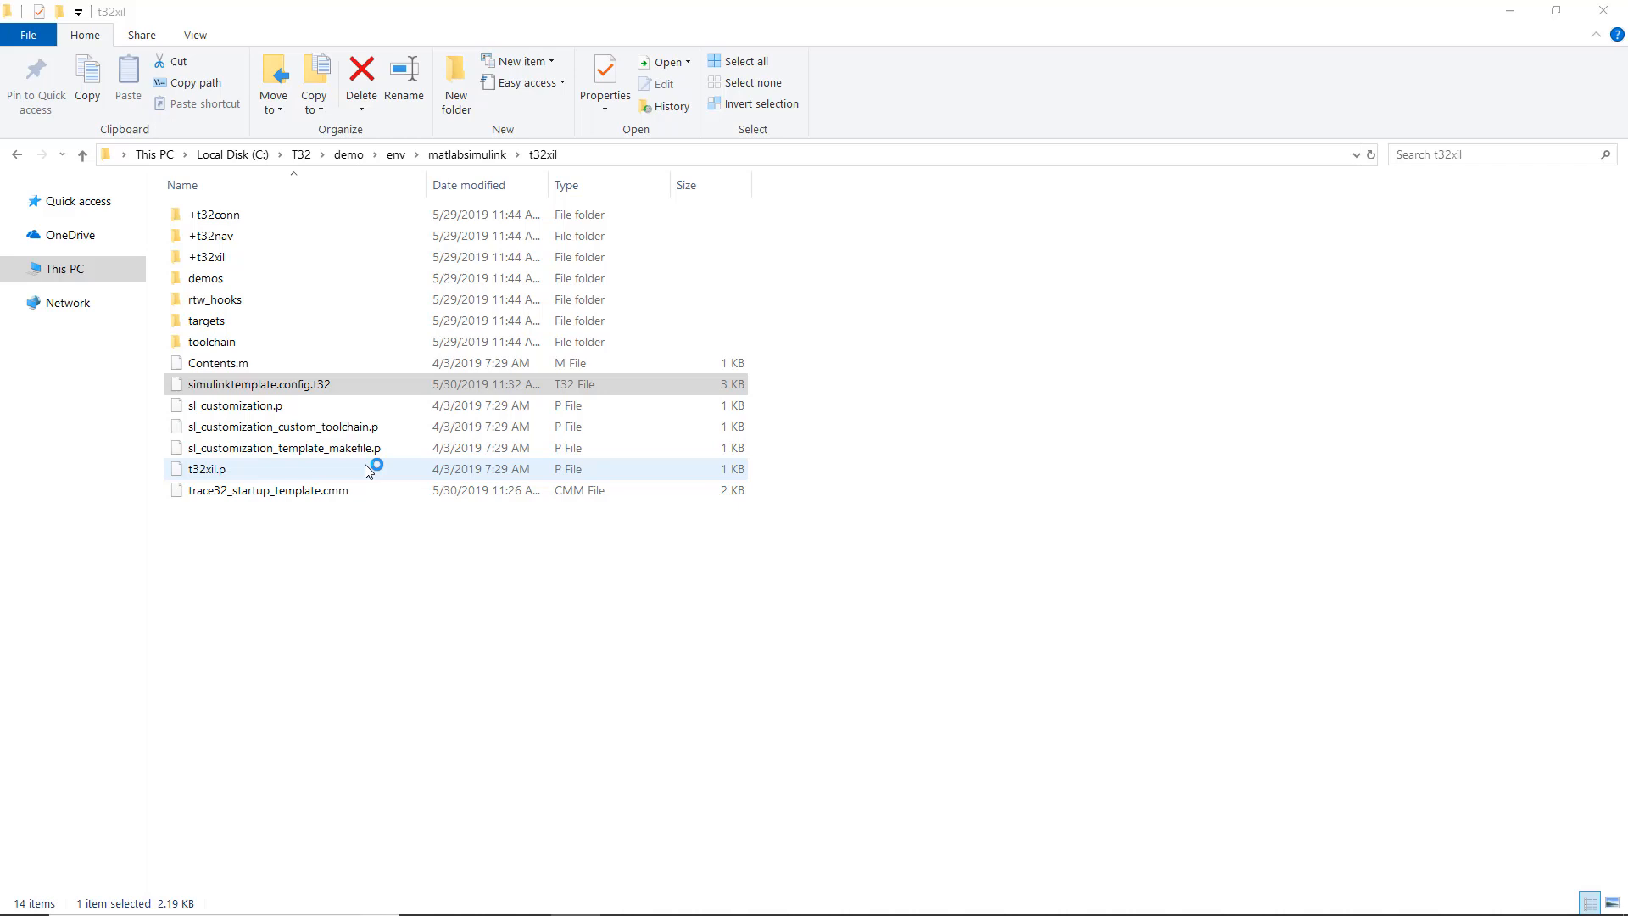
double_click(262, 384)
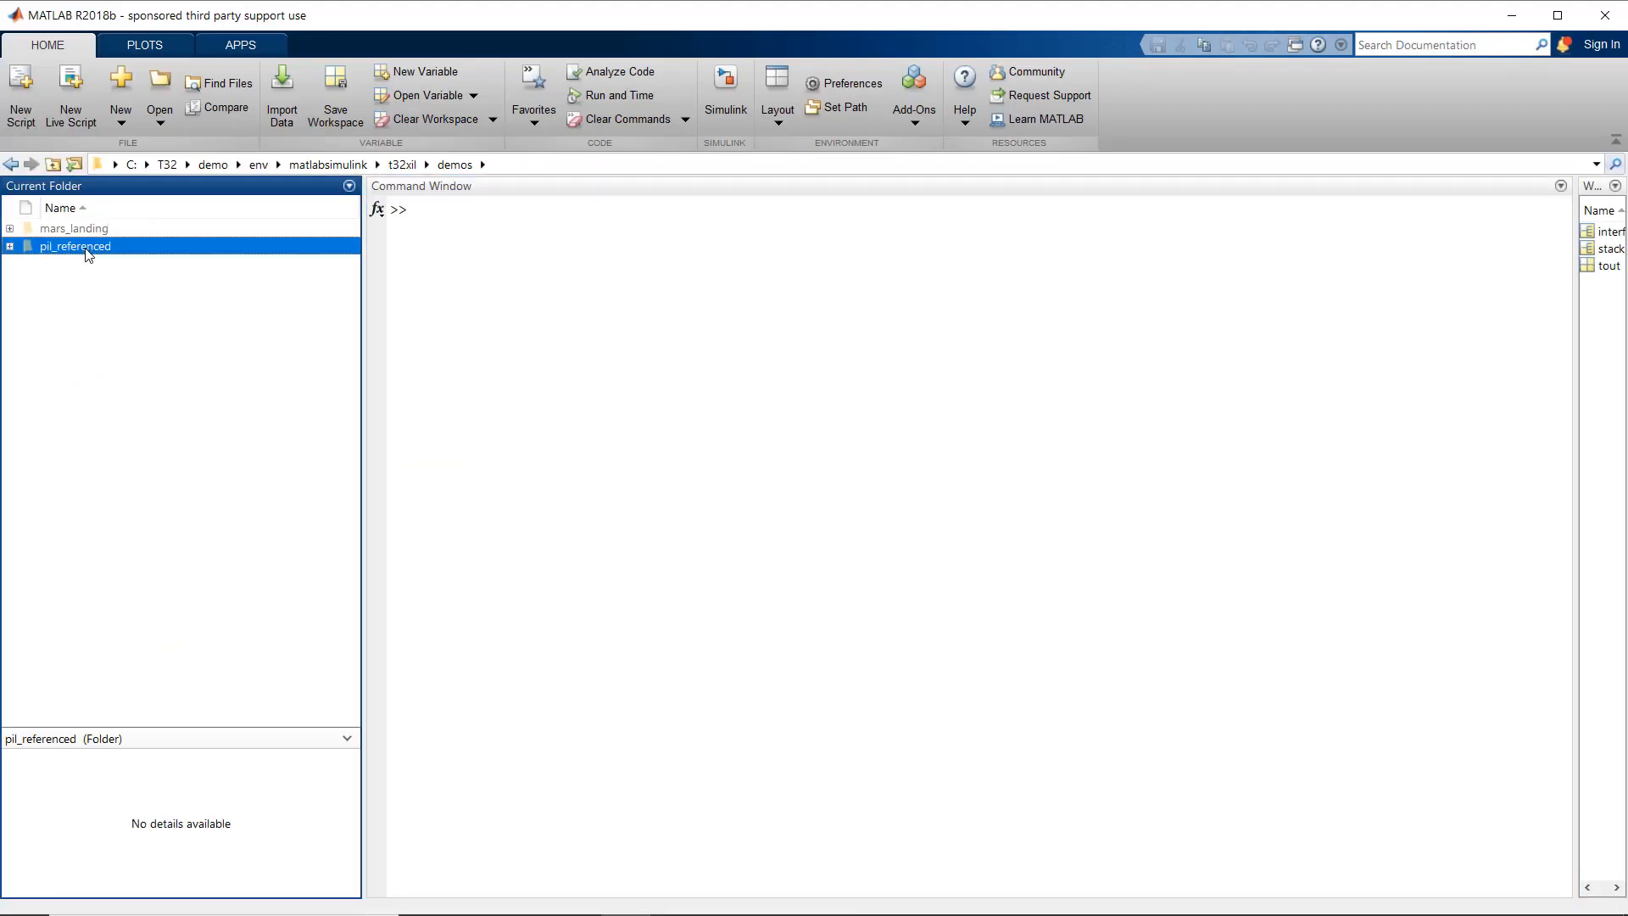
Open pil_topmodel_rm57.slx from the pil_referenced folder and run the PIL simulation.
double_click(71, 246)
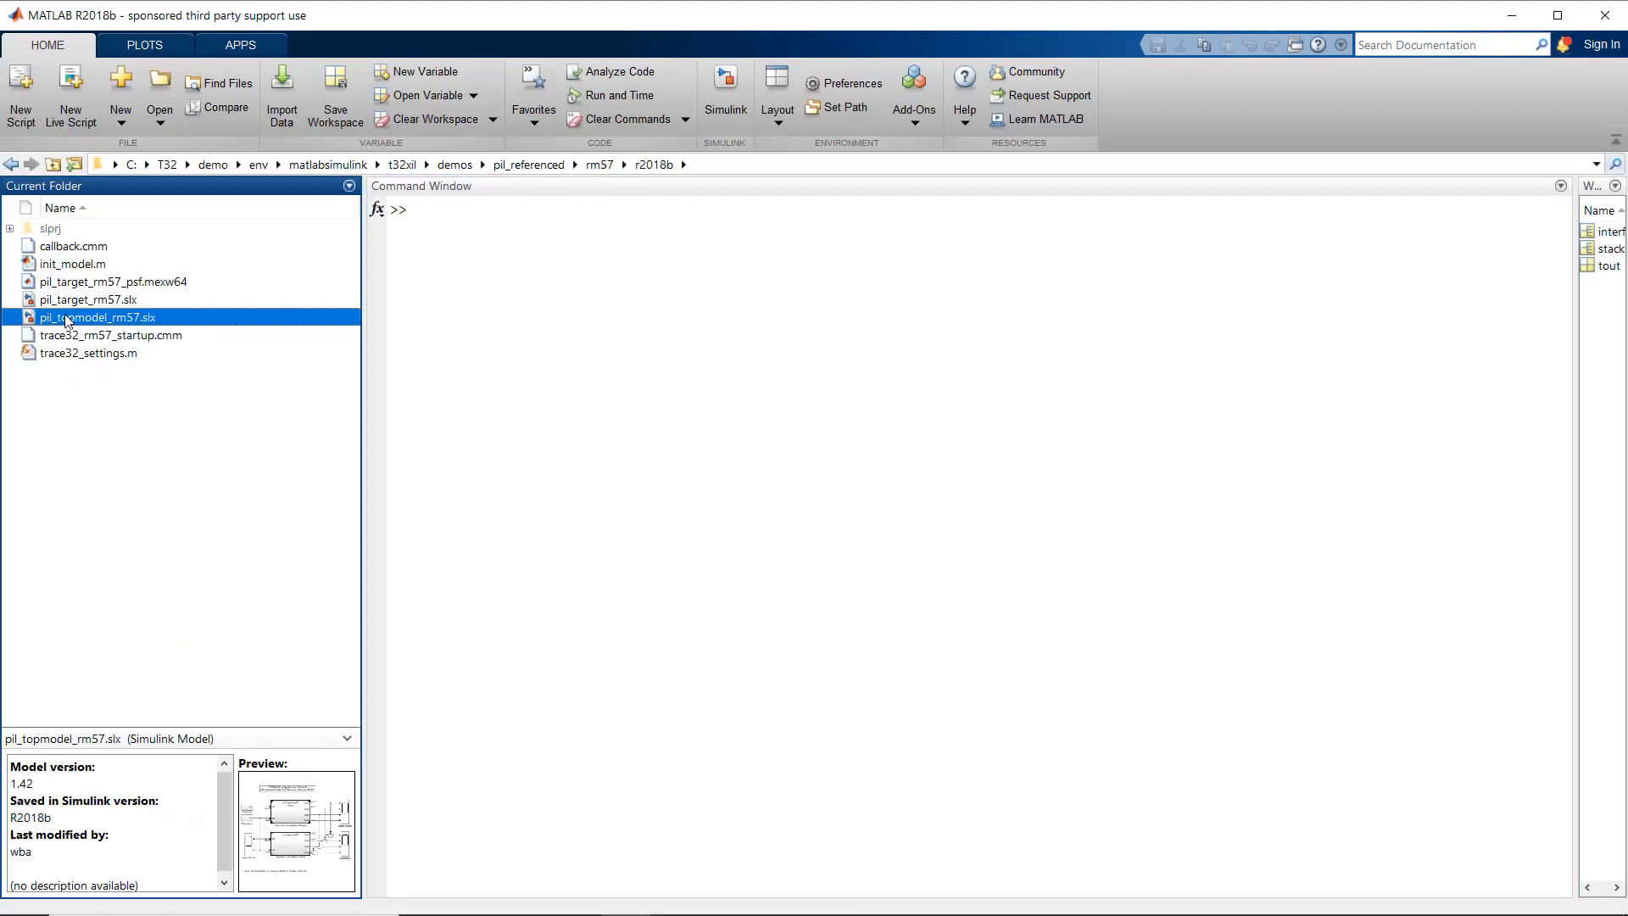
double_click(100, 316)
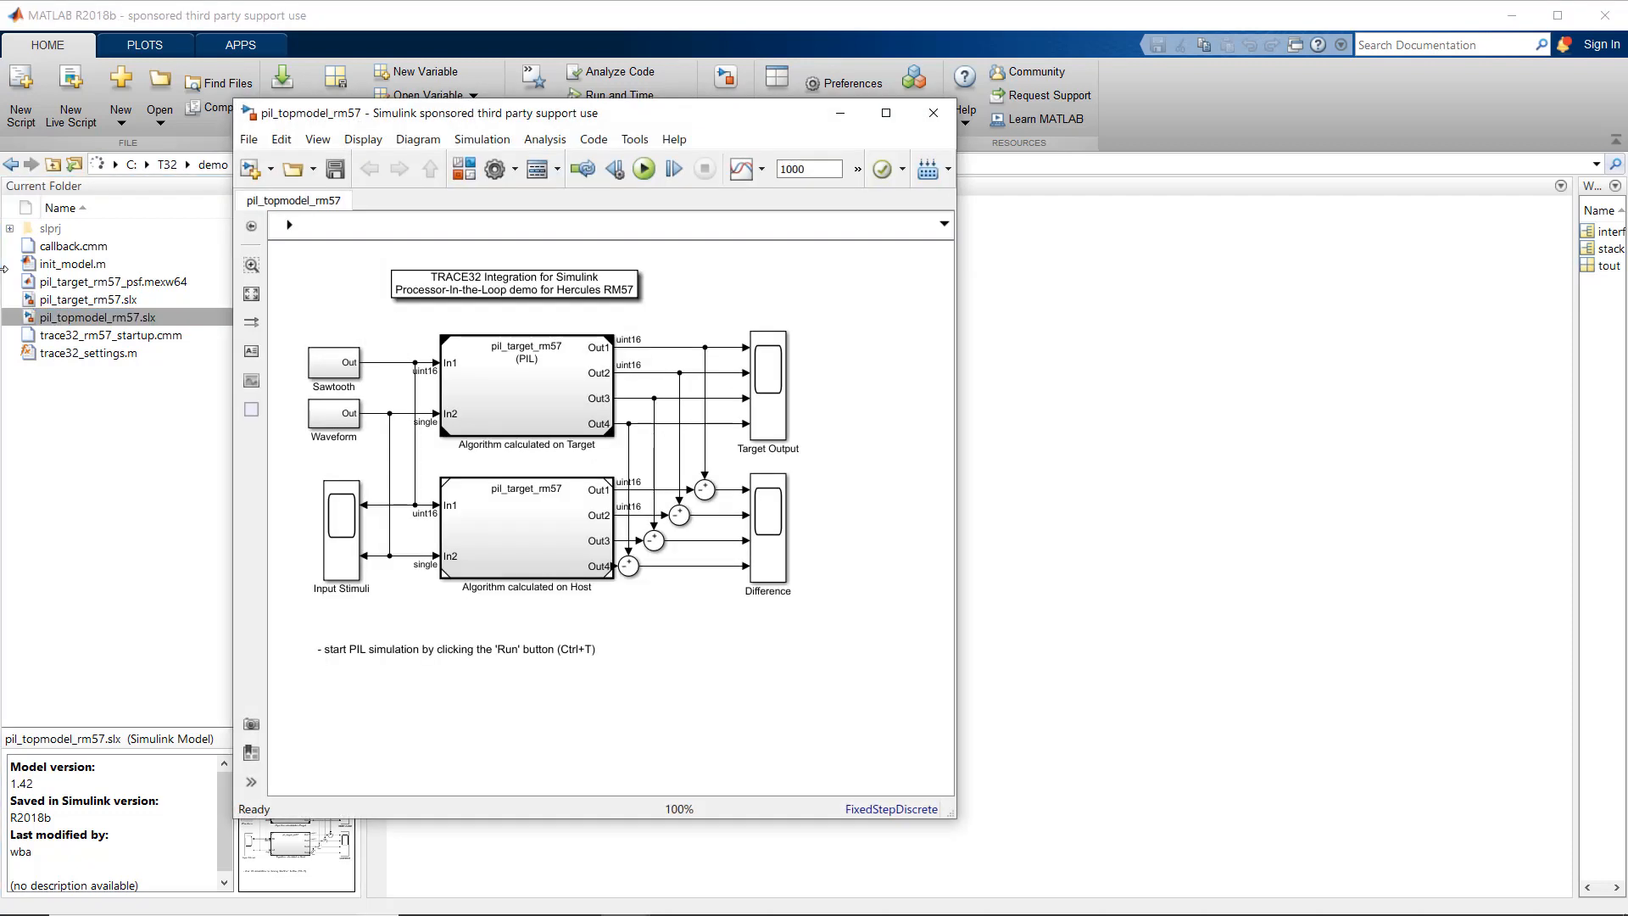
left_click(643, 167)
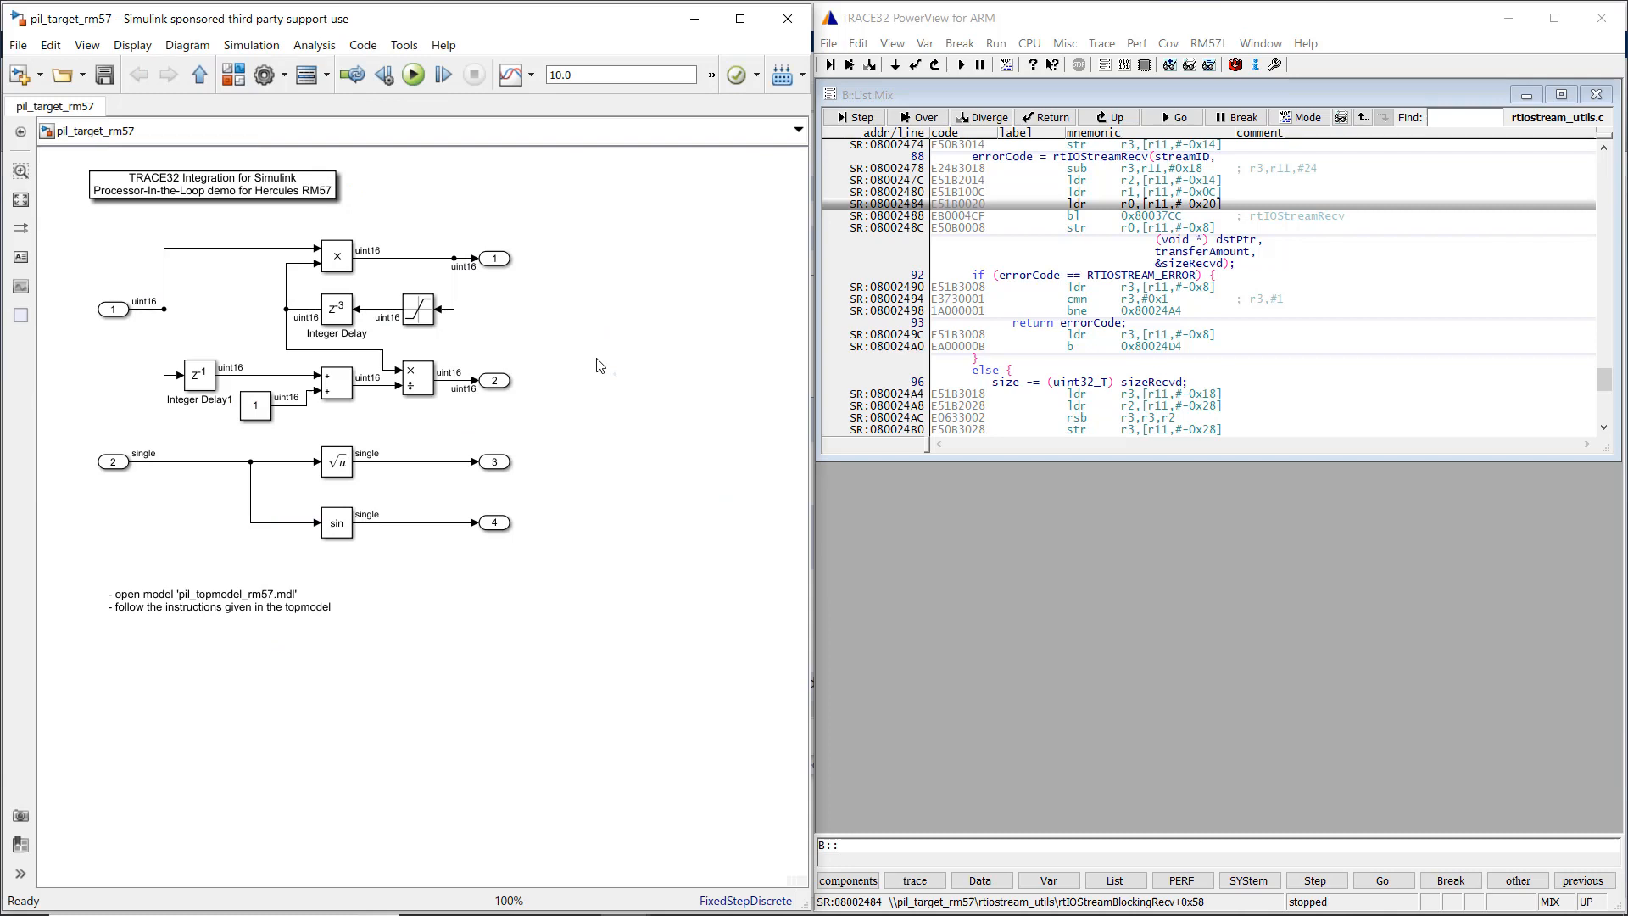
mouse_move(431, 322)
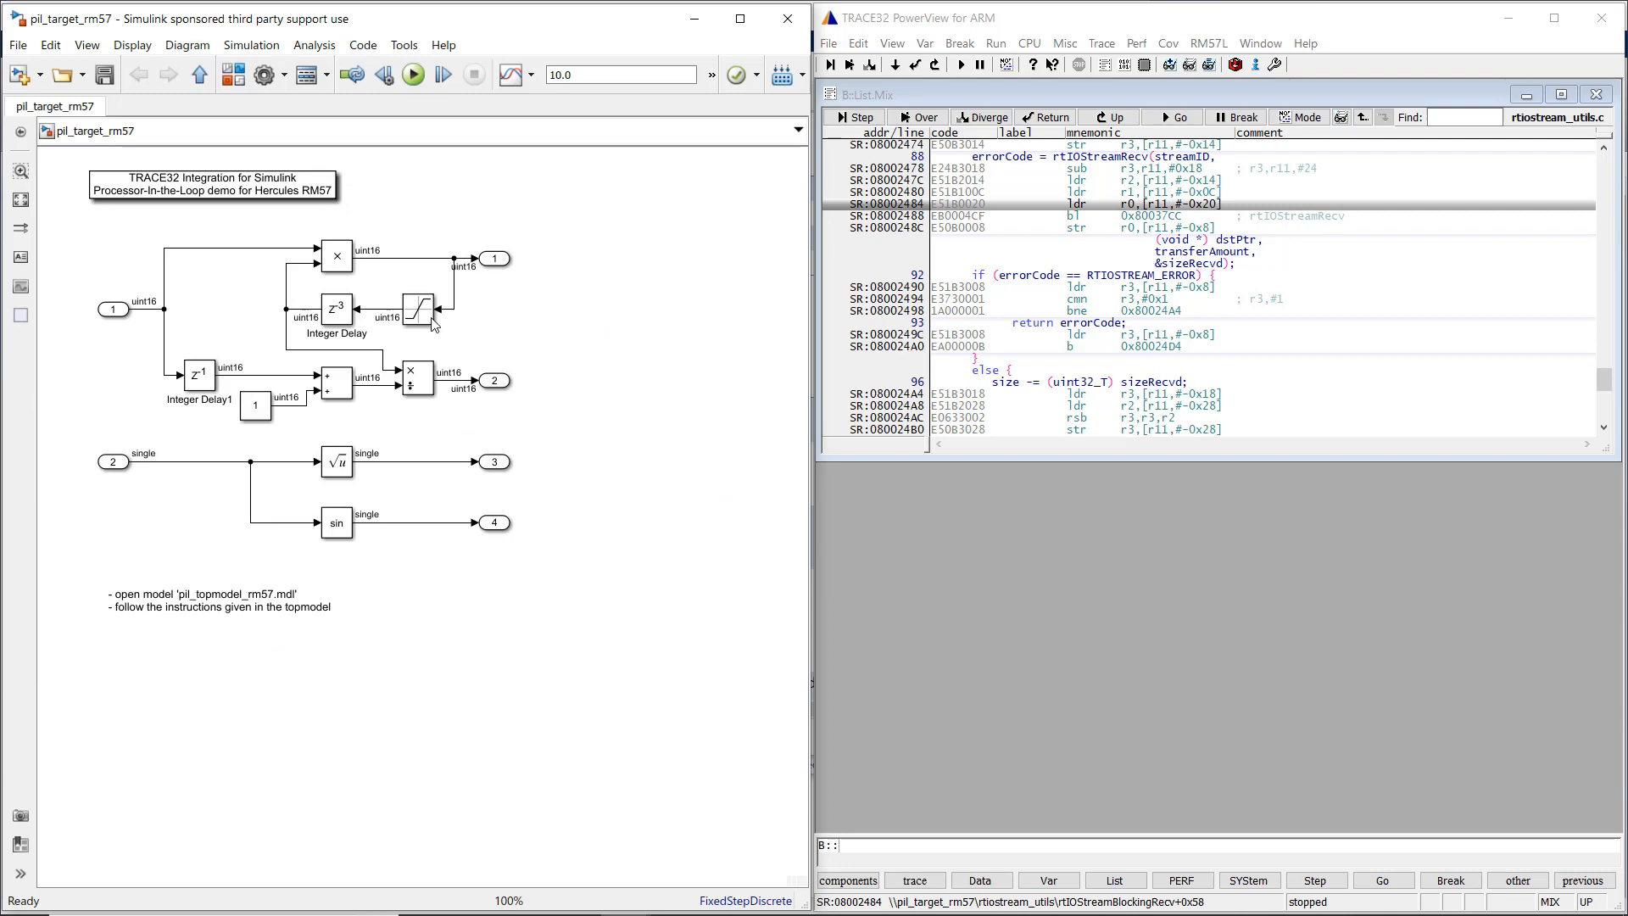
Bring up the TRACE32 XIL actions for the Saturation and Product blocks.
right_click(335, 255)
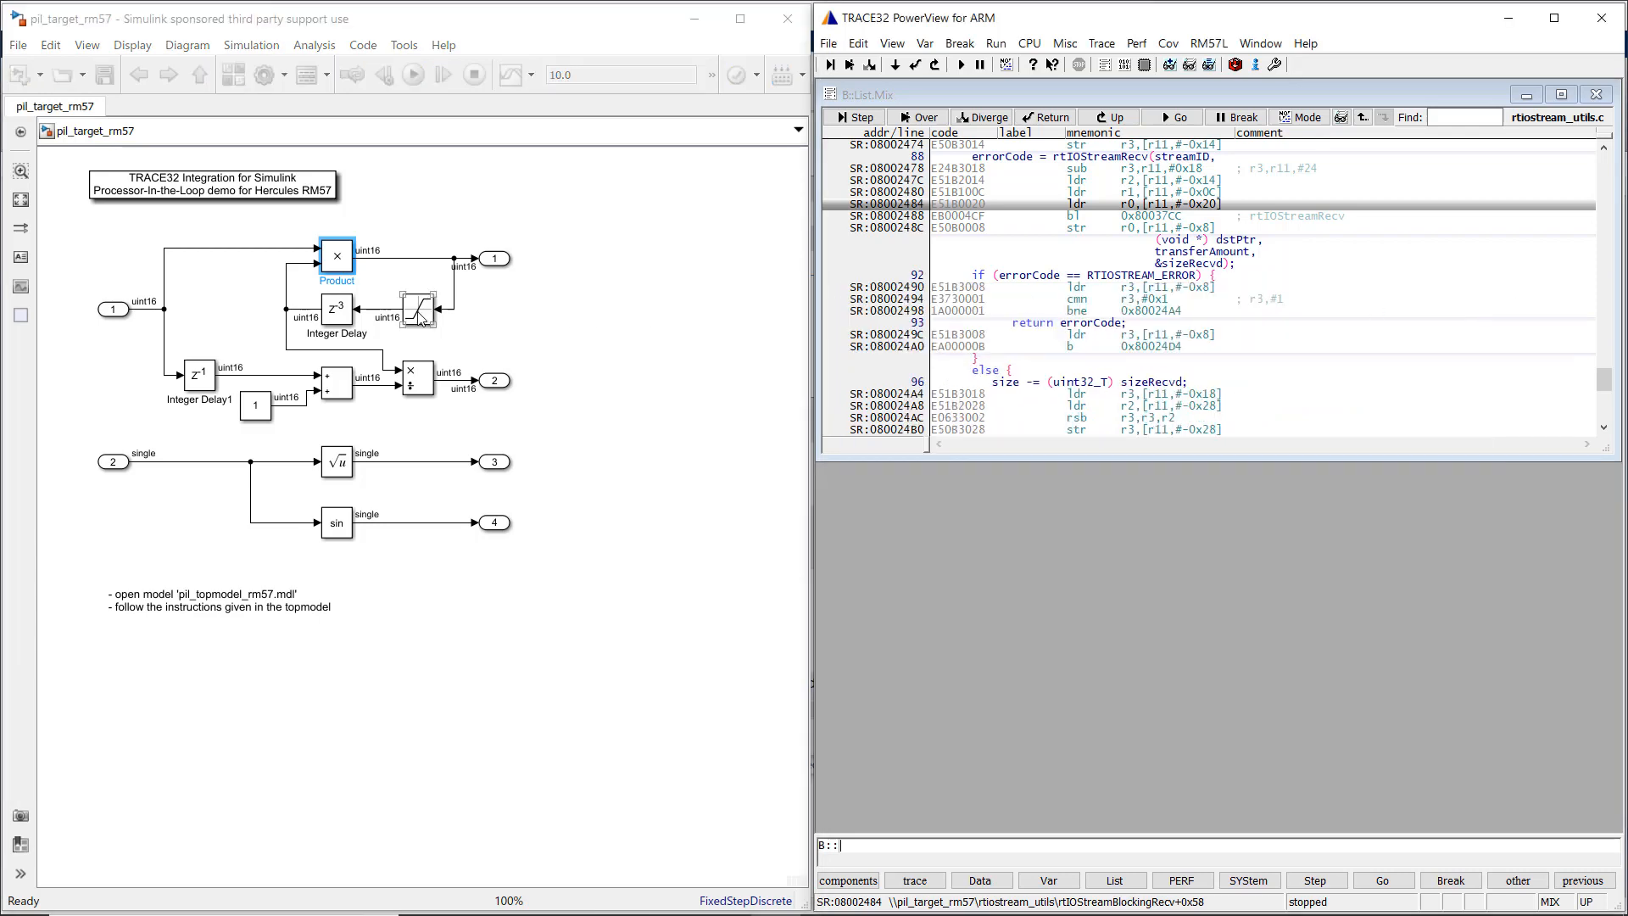
right_click(416, 317)
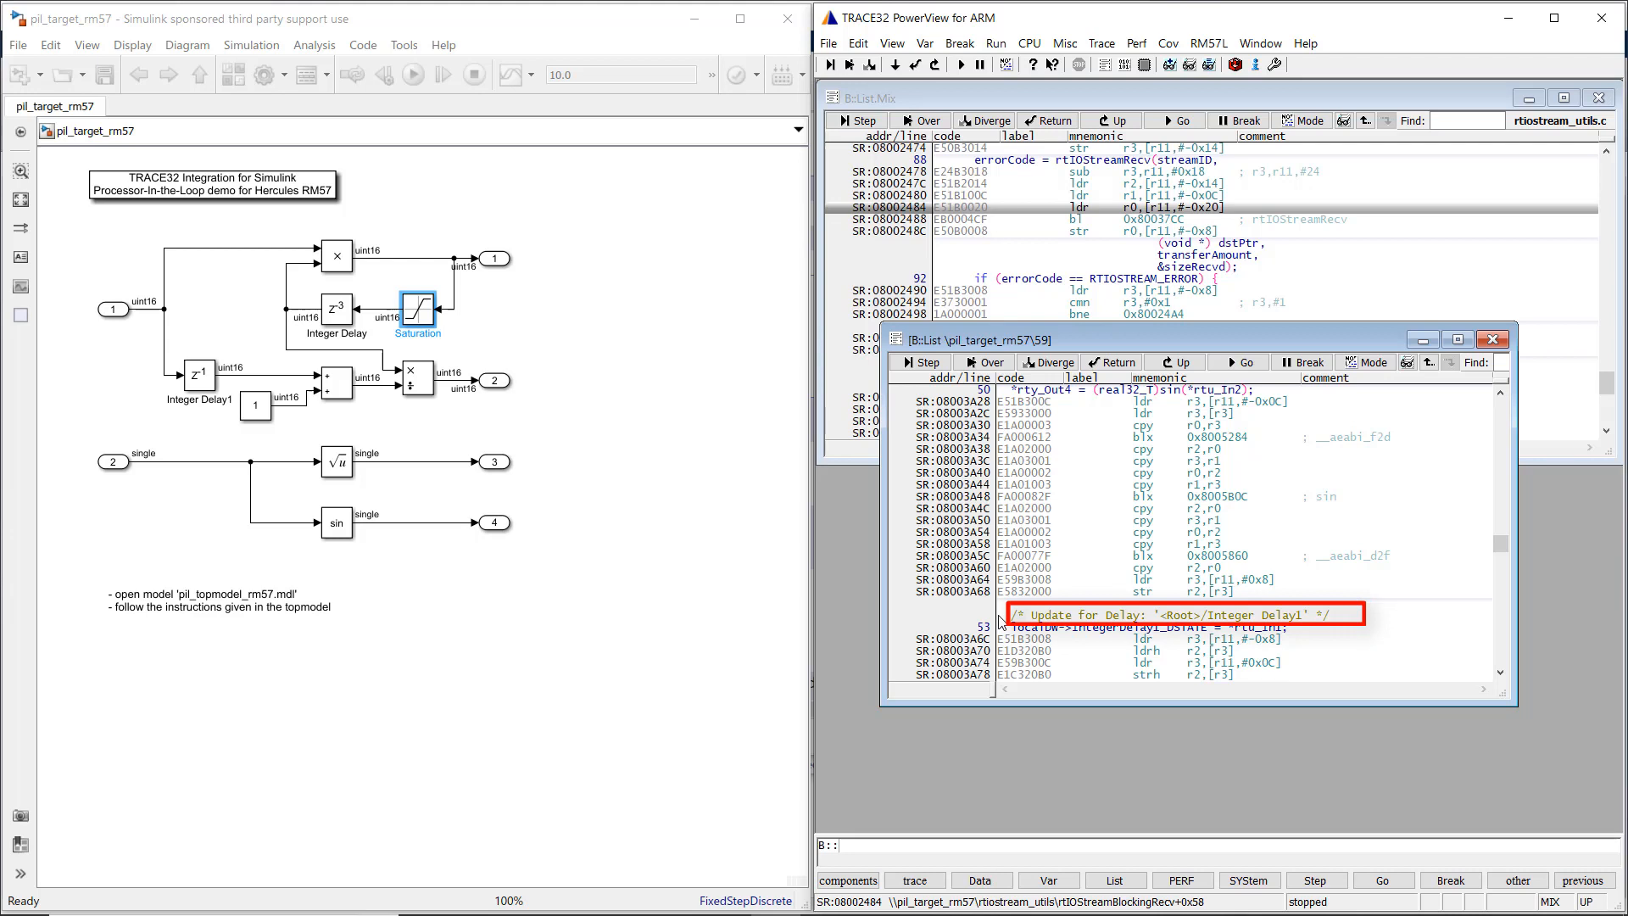
Navigate from the 'Update for Delay: Integer Delay1' code line to its model block.
right_click(1174, 615)
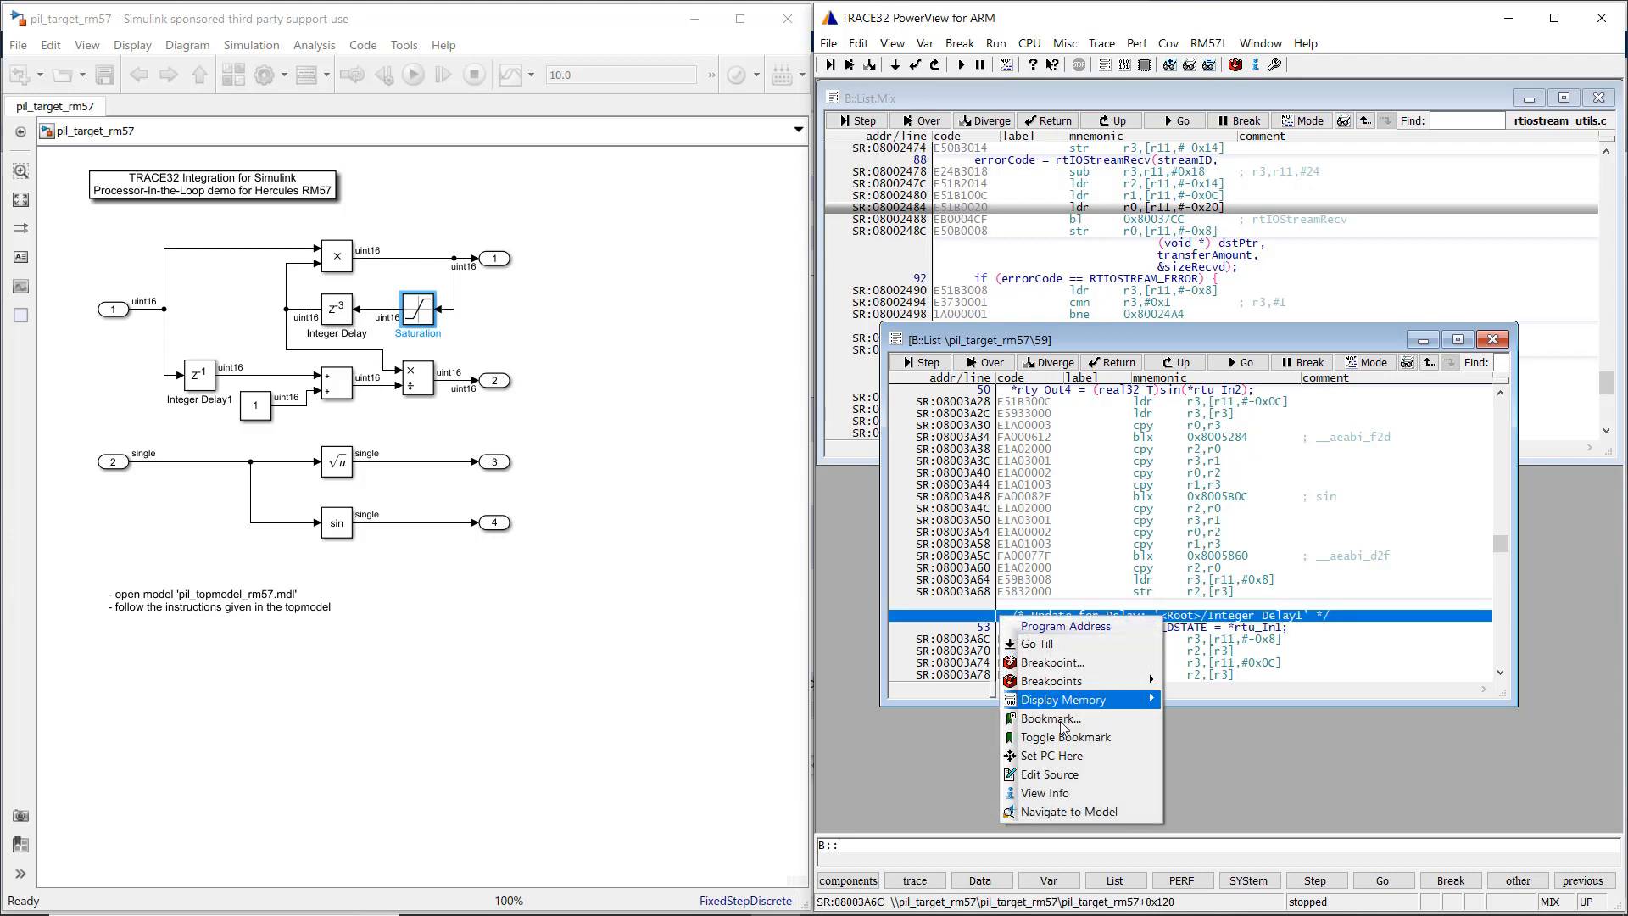
mouse_move(1081, 812)
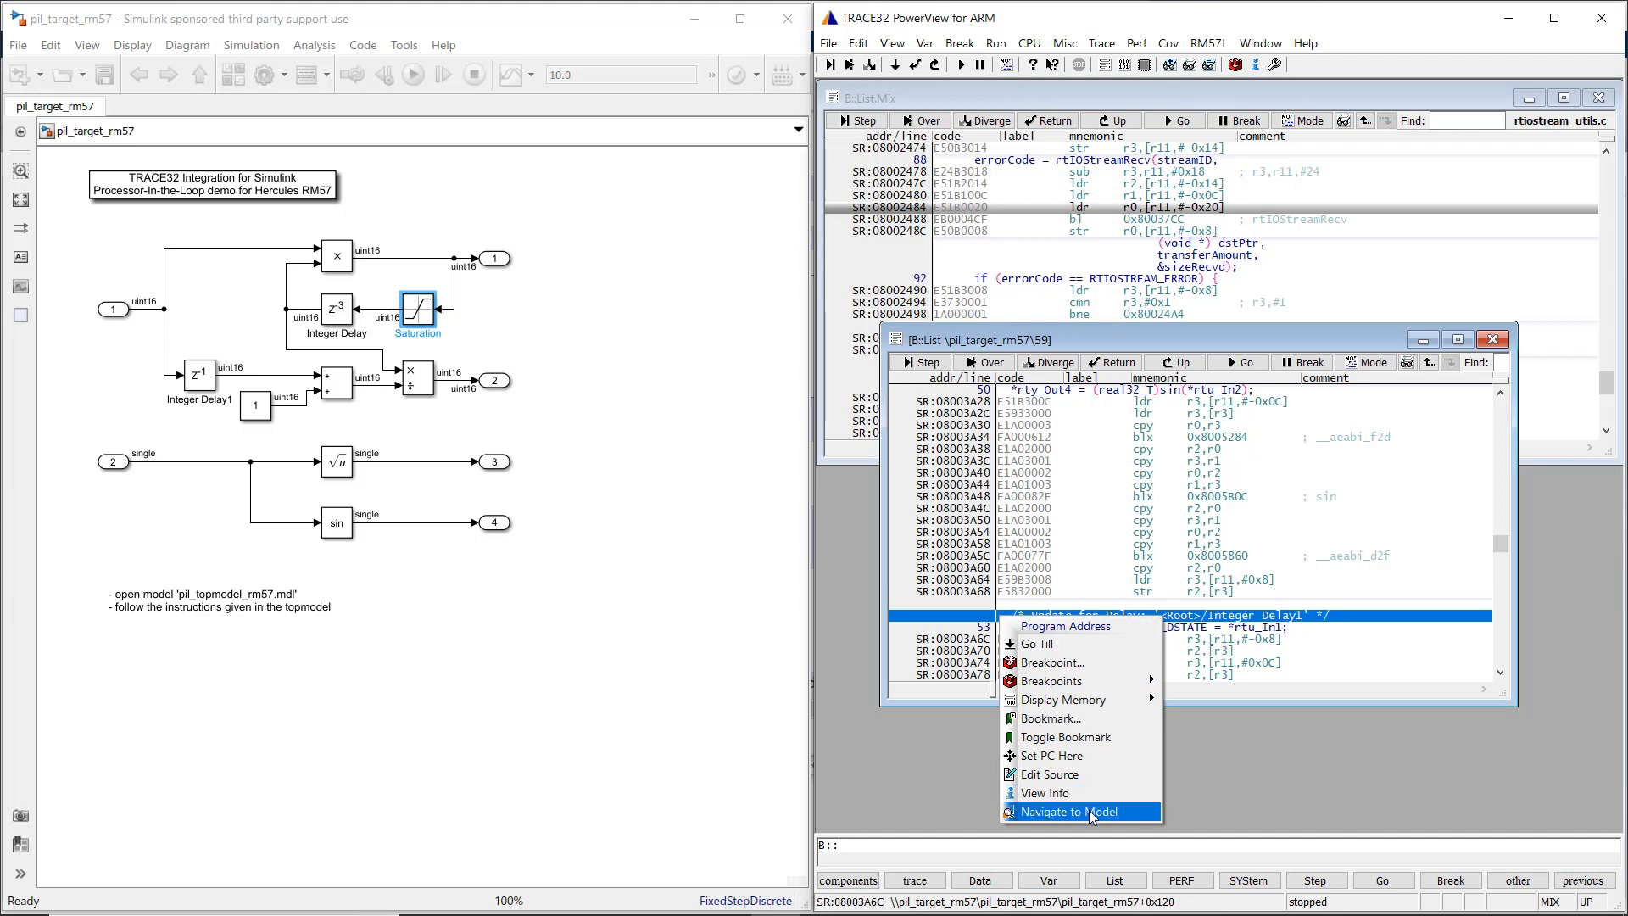
left_click(1055, 812)
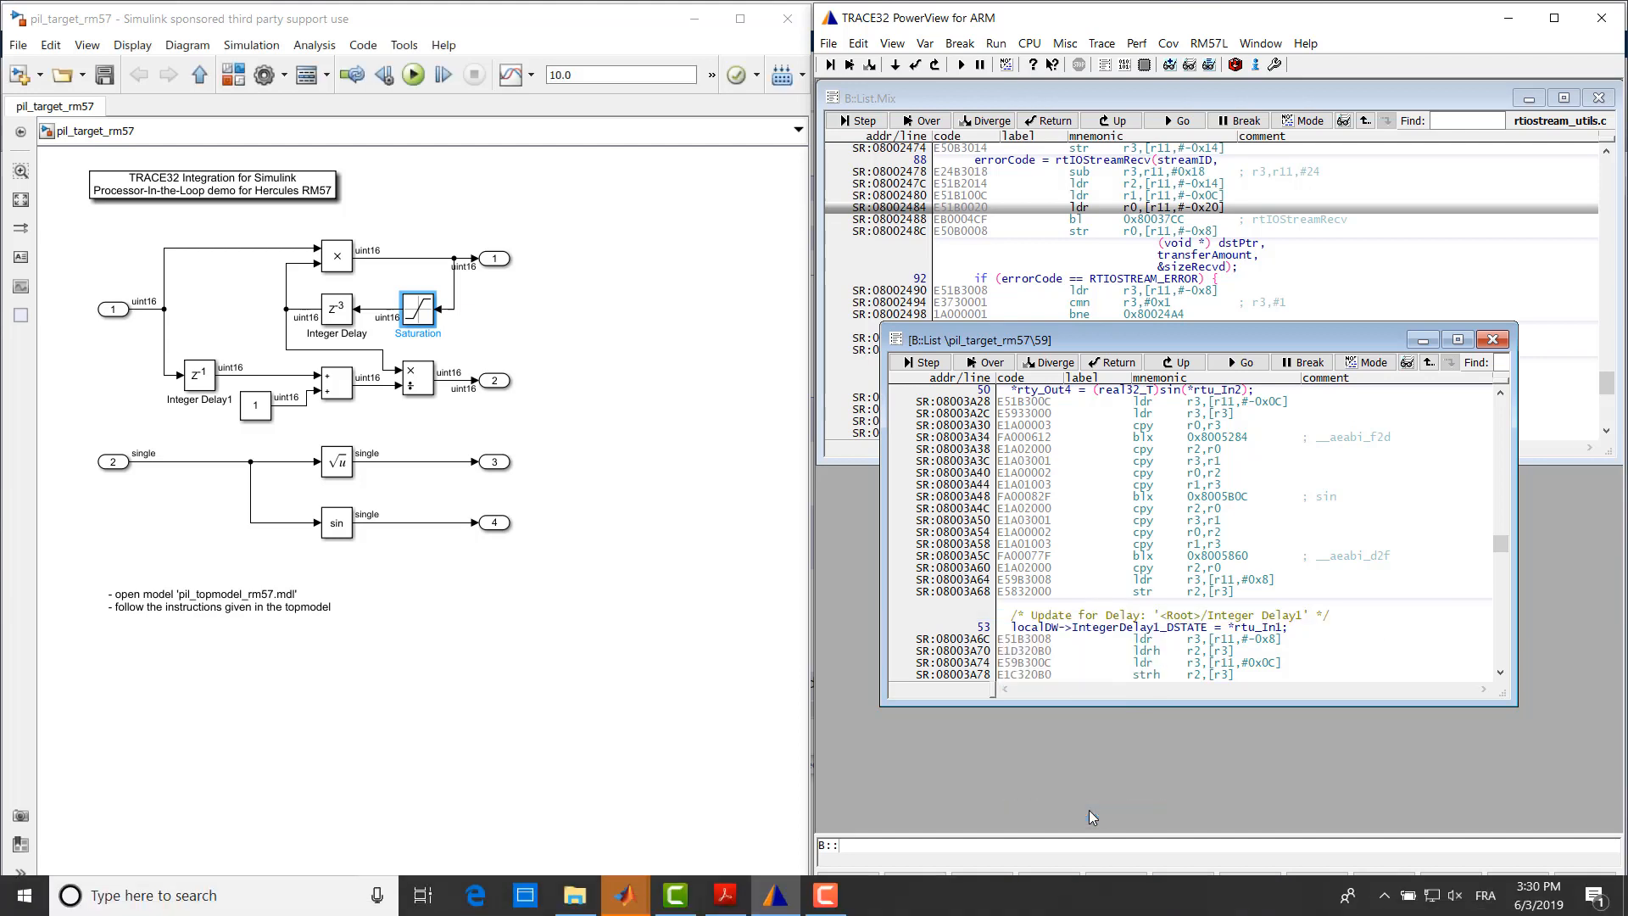
left_click(198, 374)
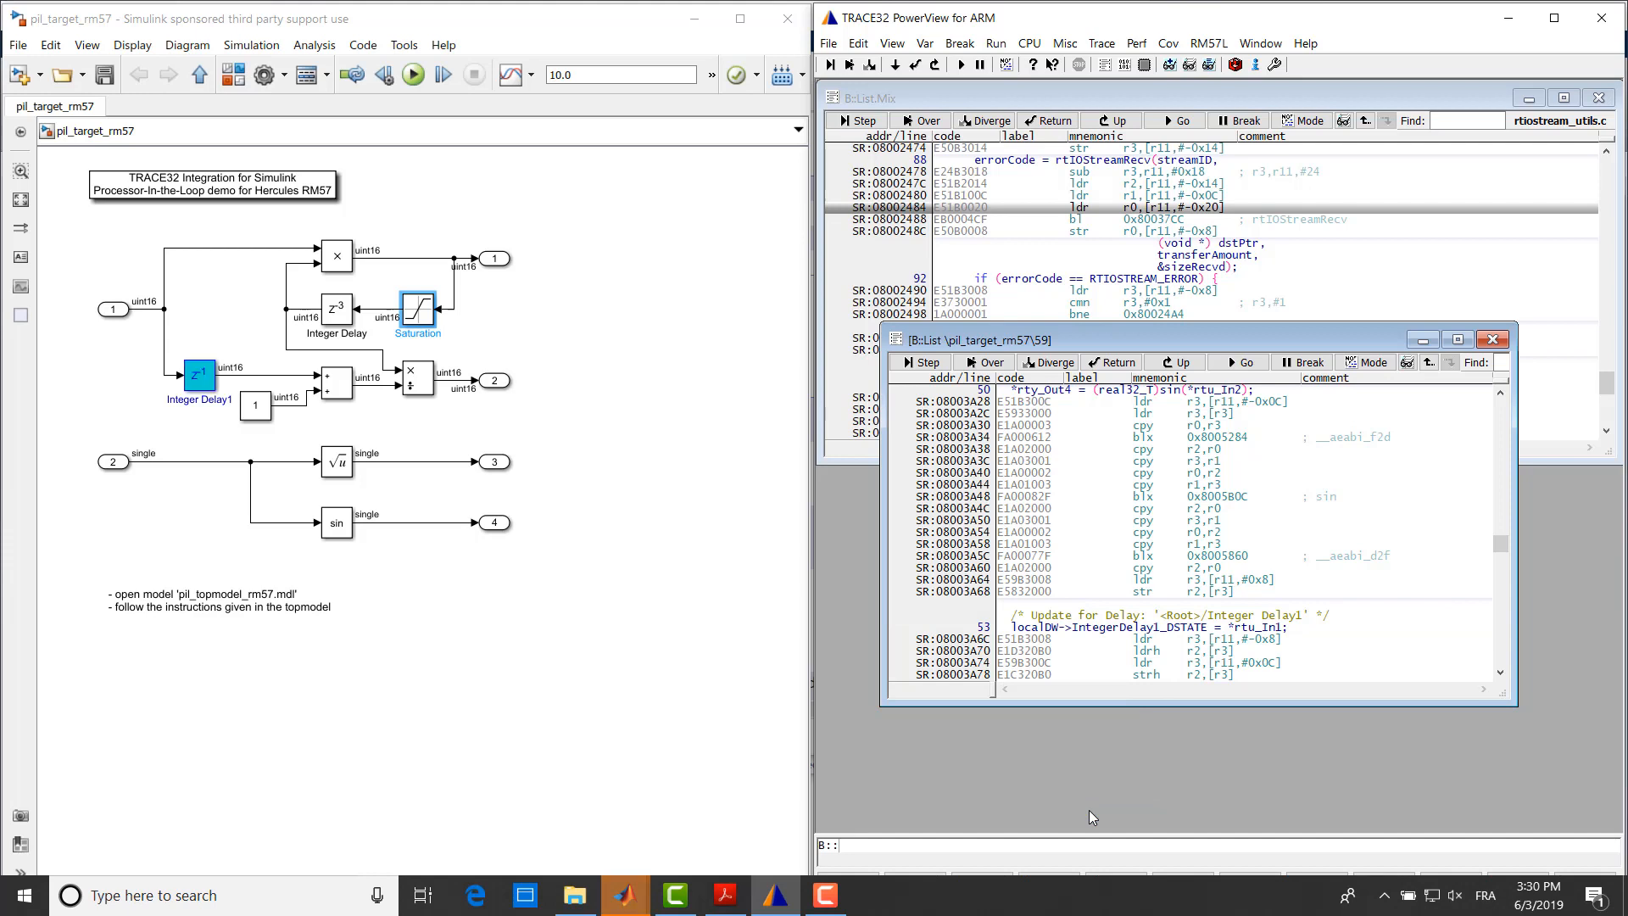
left_click(197, 378)
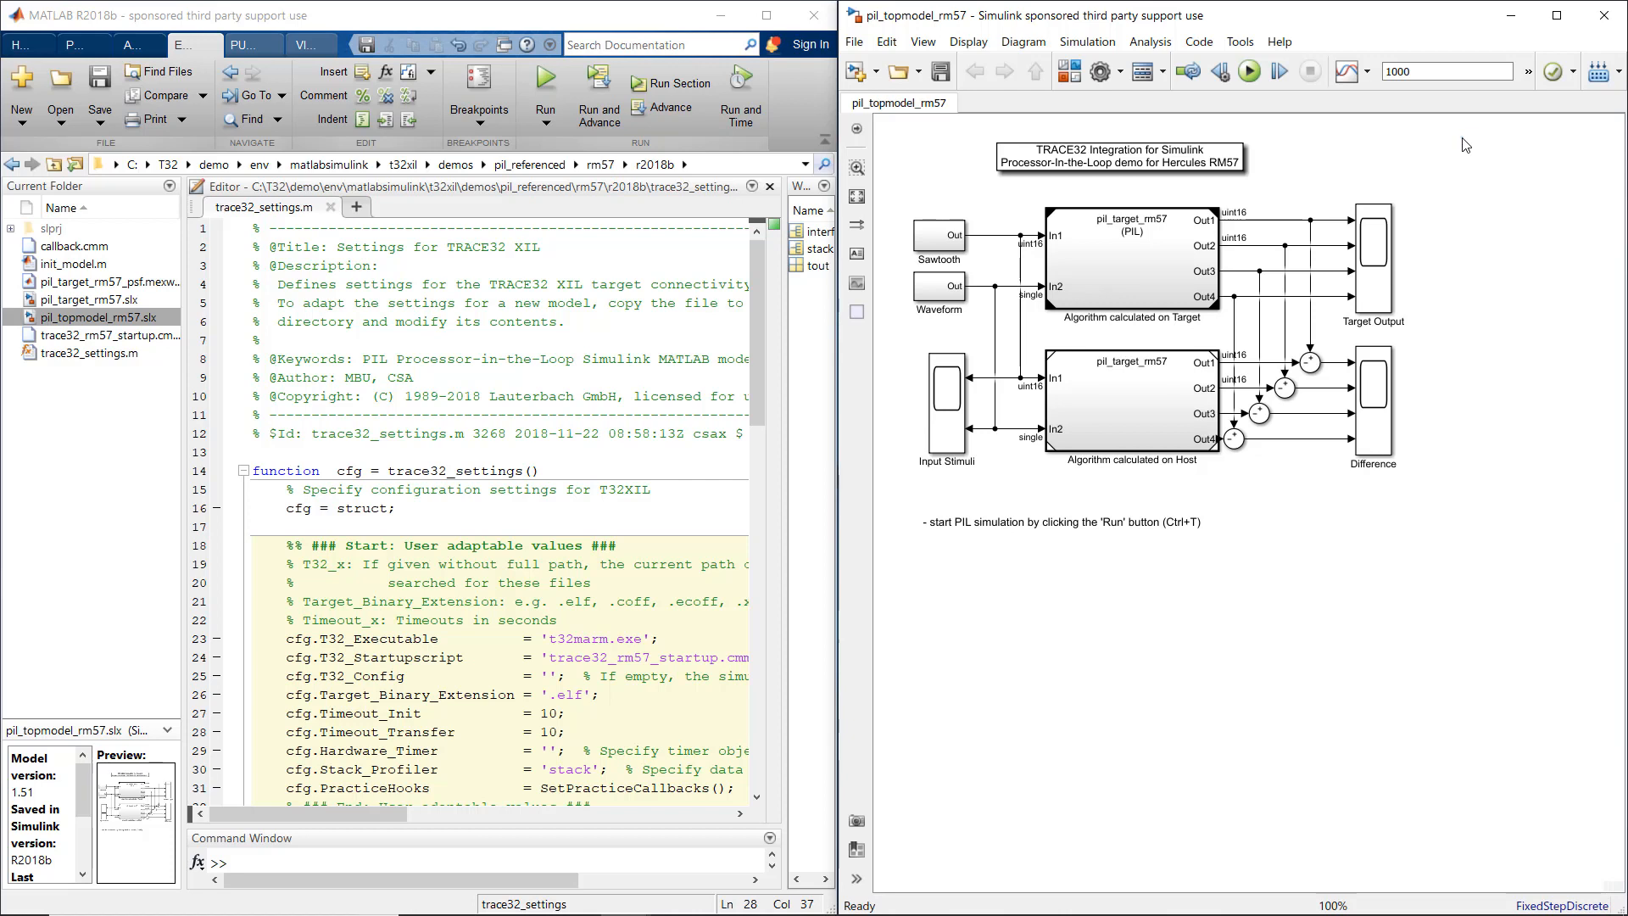
mouse_move(1453, 117)
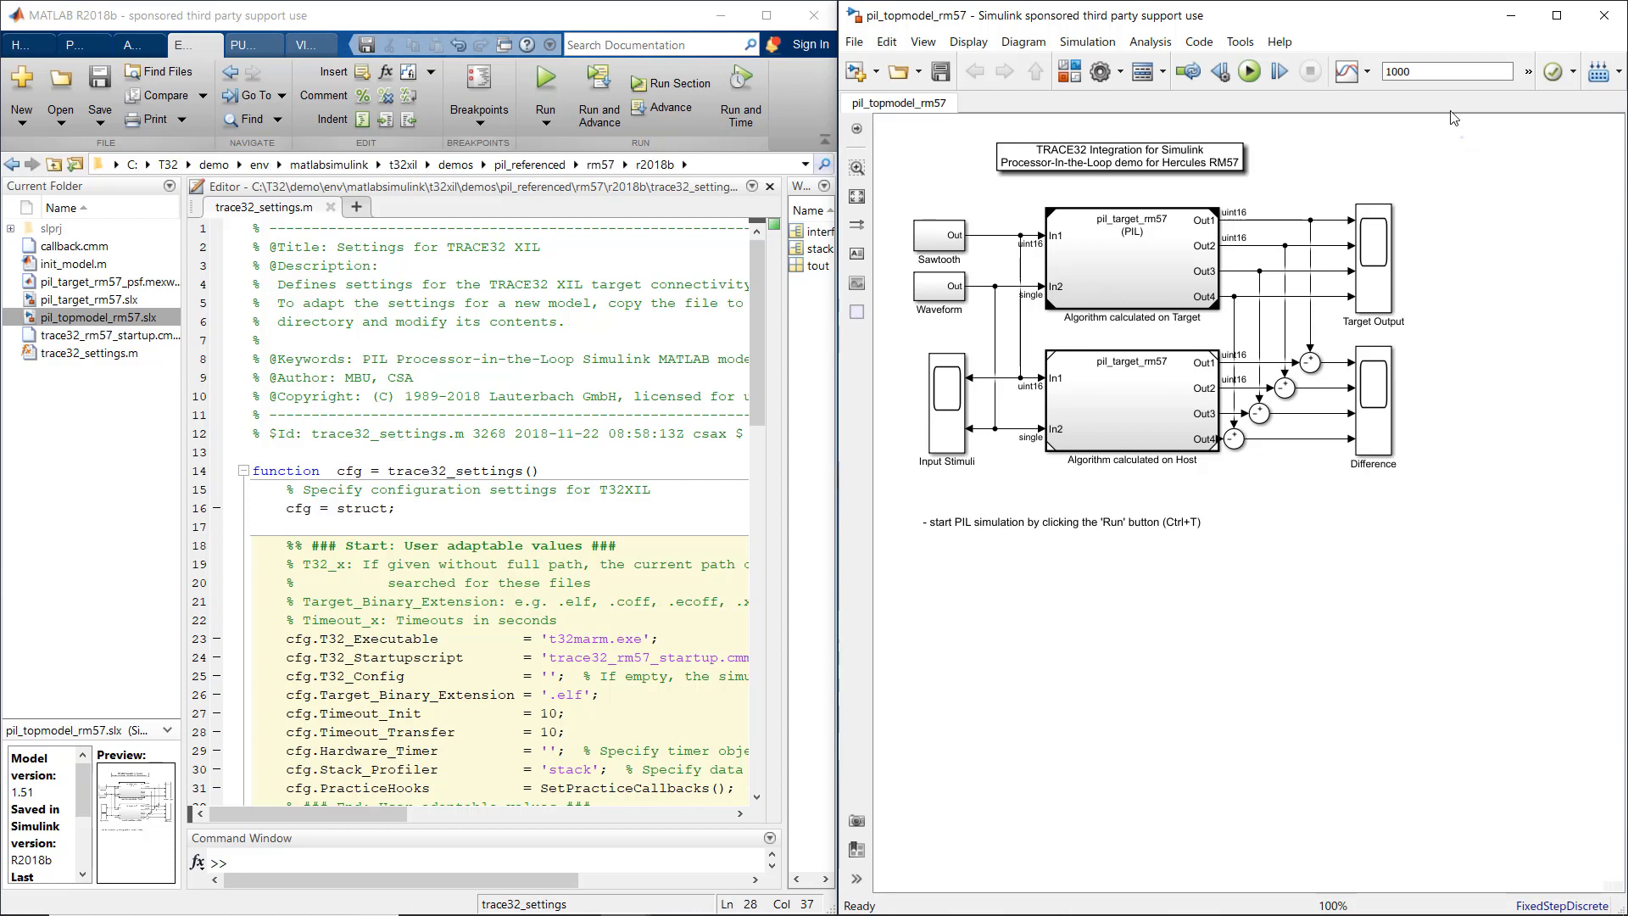
Set stop time to inf and cfg.Timeout_Transfer to 10000 in trace32_settings.m.
type("inf")
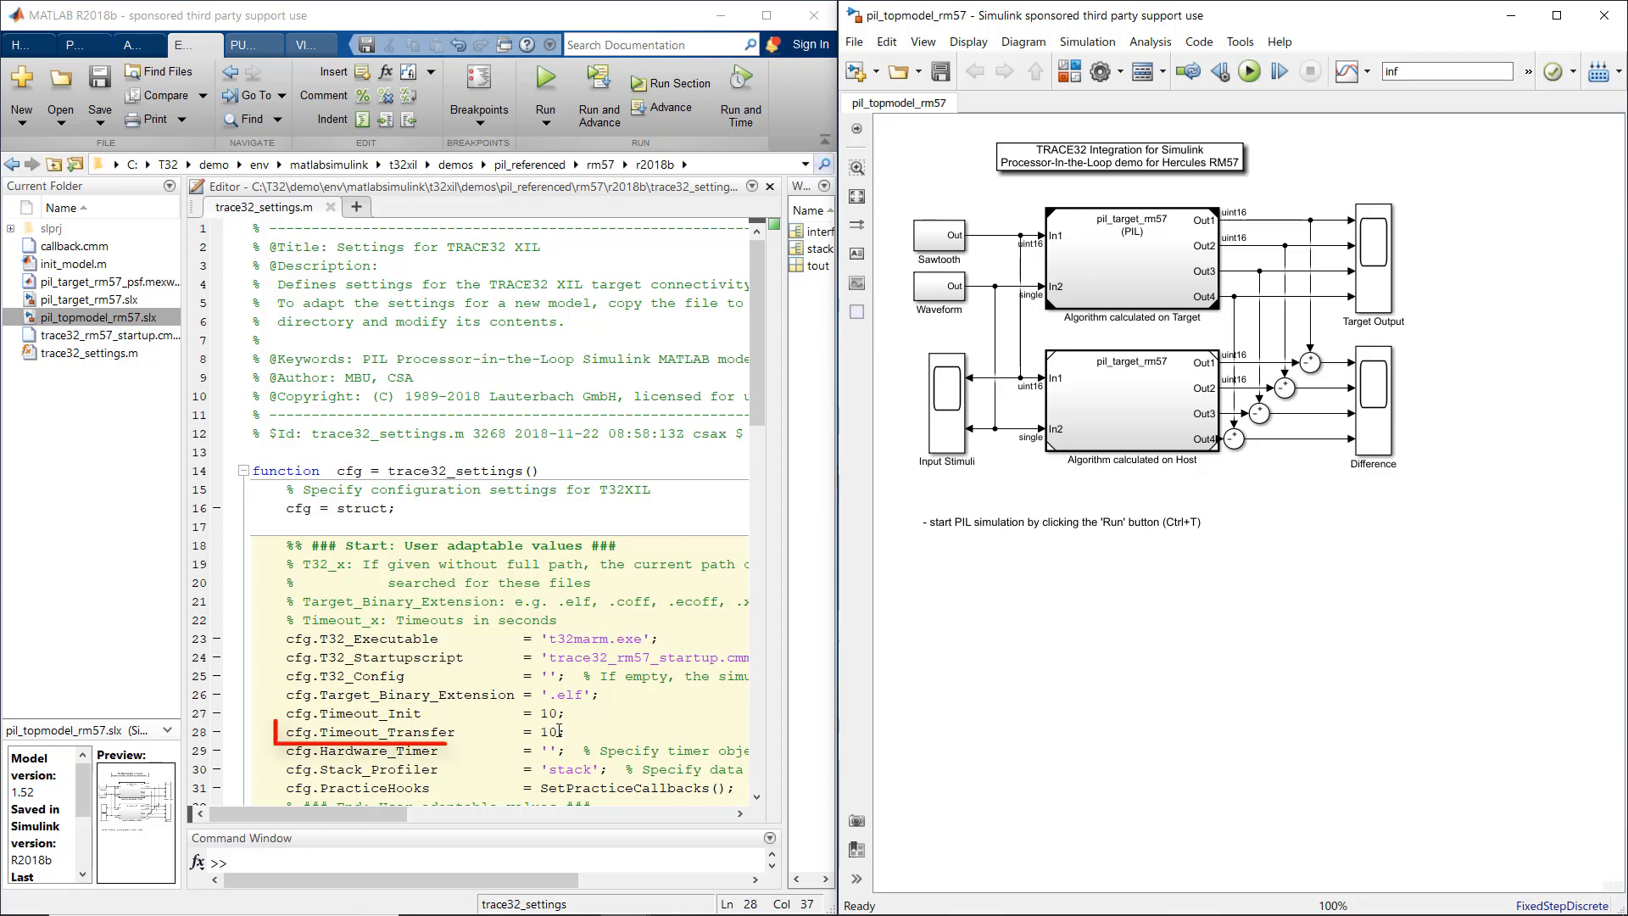
type("000")
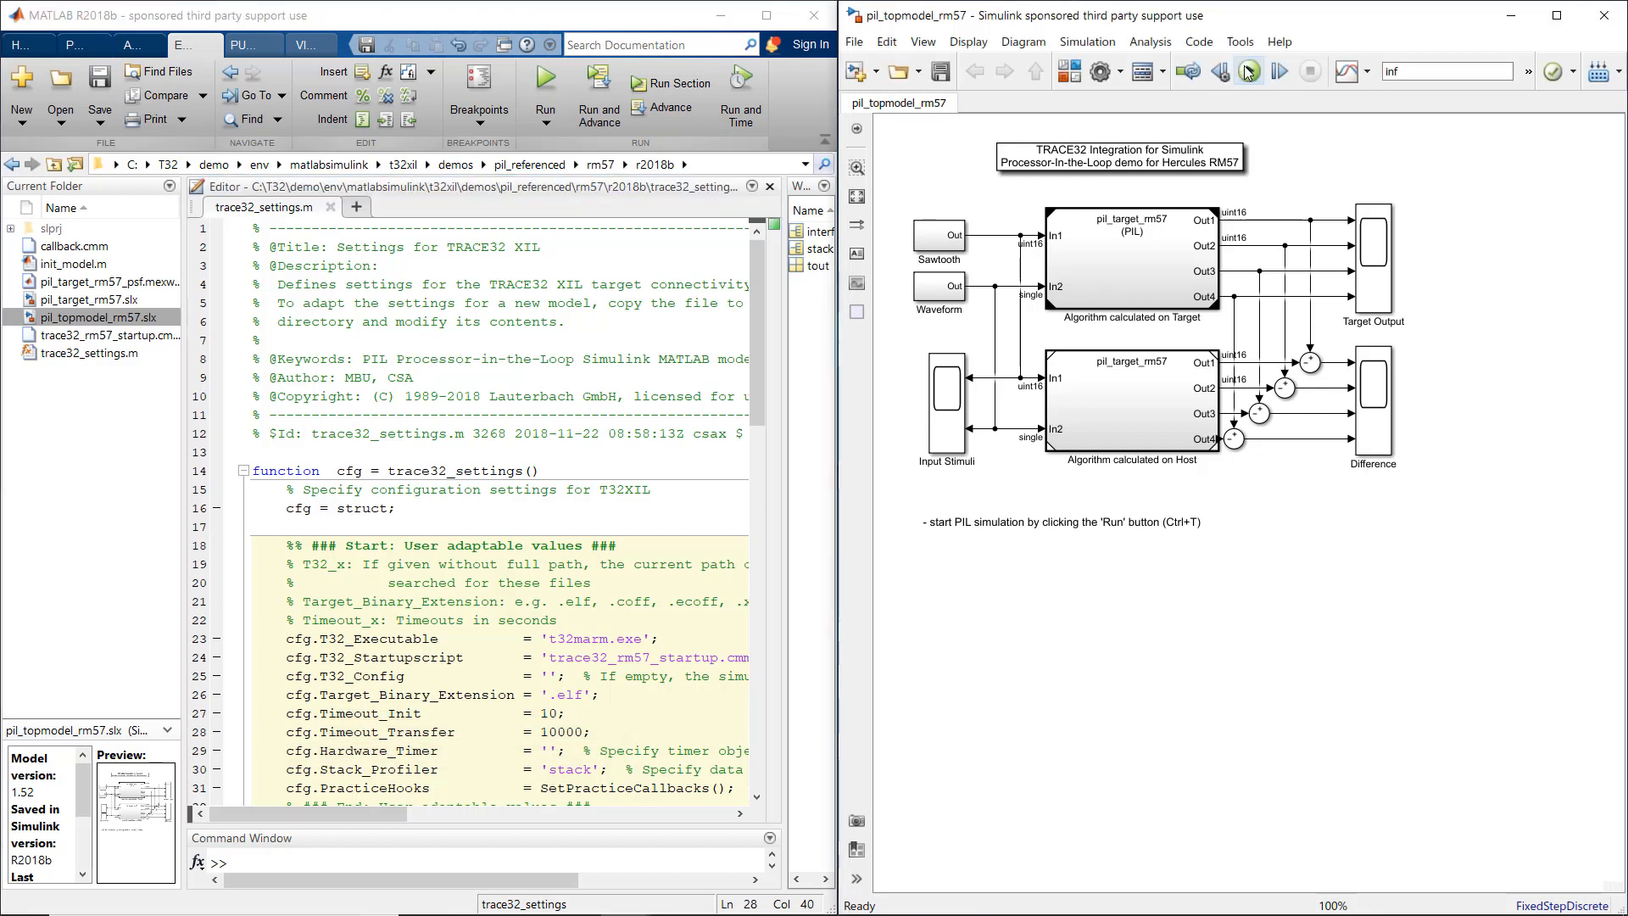
Run the pil_topmodel_rm57 simulation from the Simulink toolbar.
left_click(1245, 70)
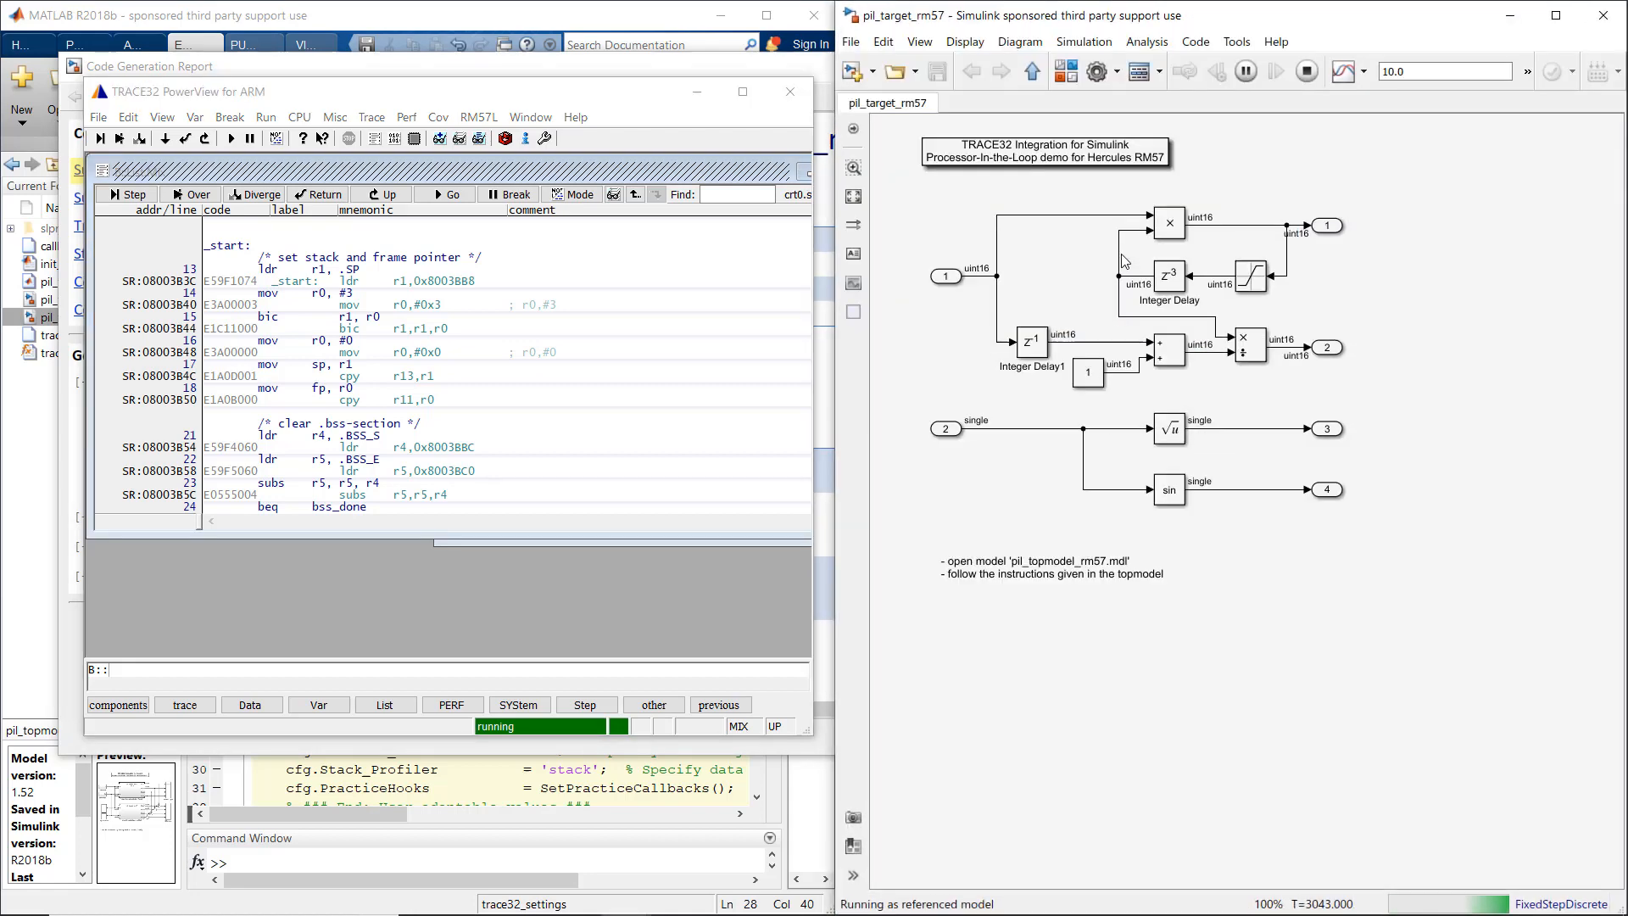
Set a TRACE32 breakpoint on the Product block's generated C/C++ code.
right_click(1168, 222)
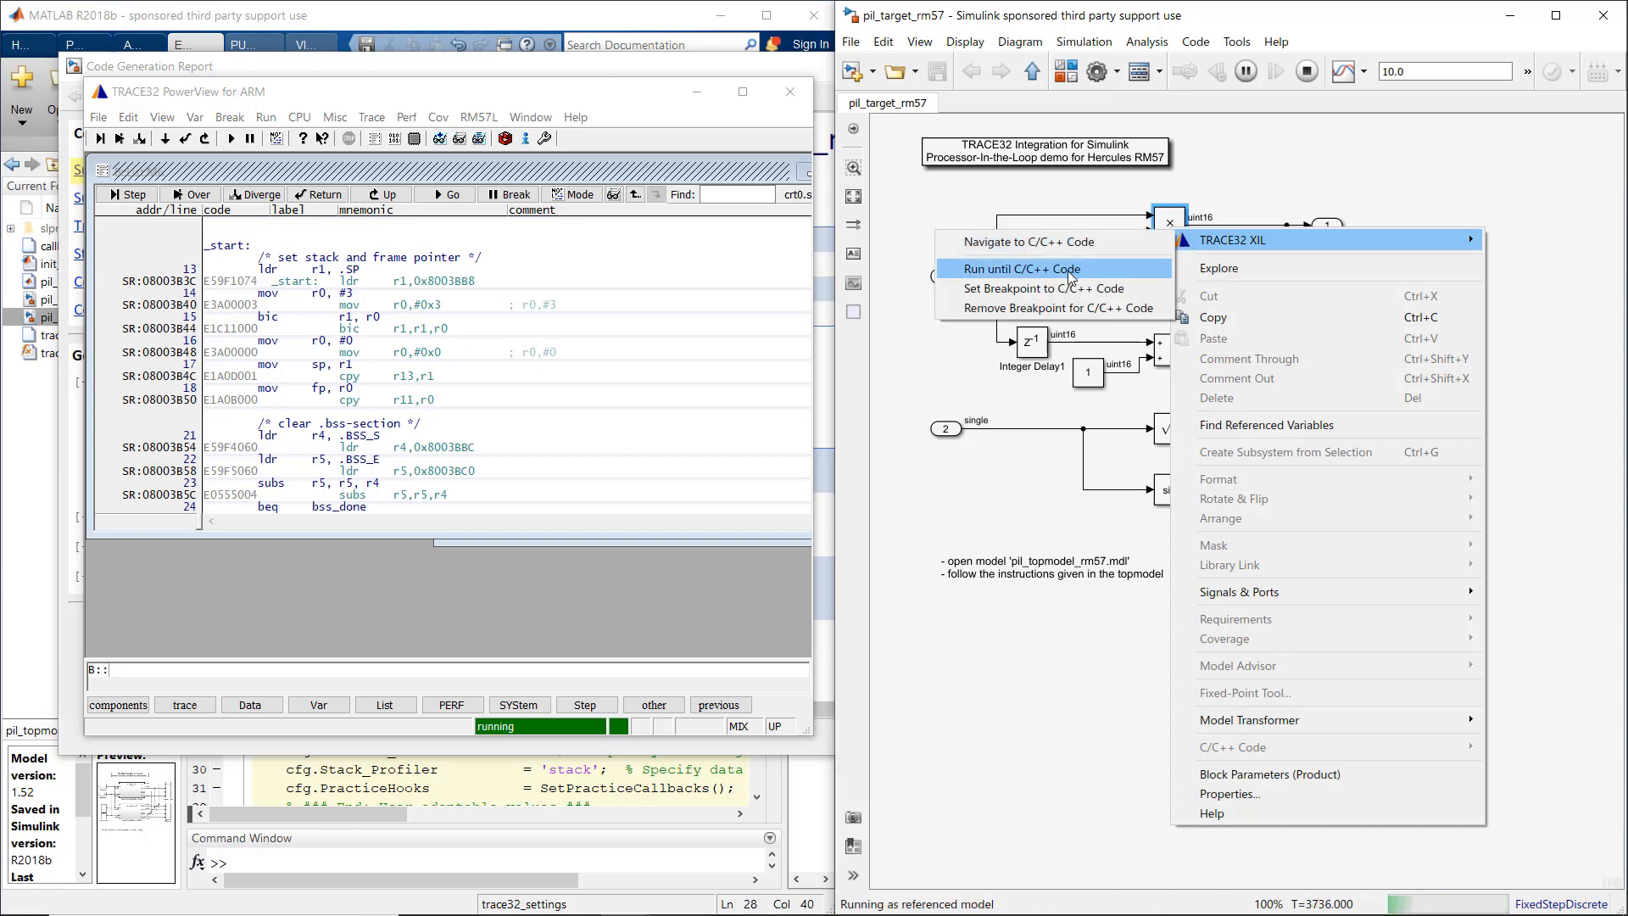
mouse_move(1049, 288)
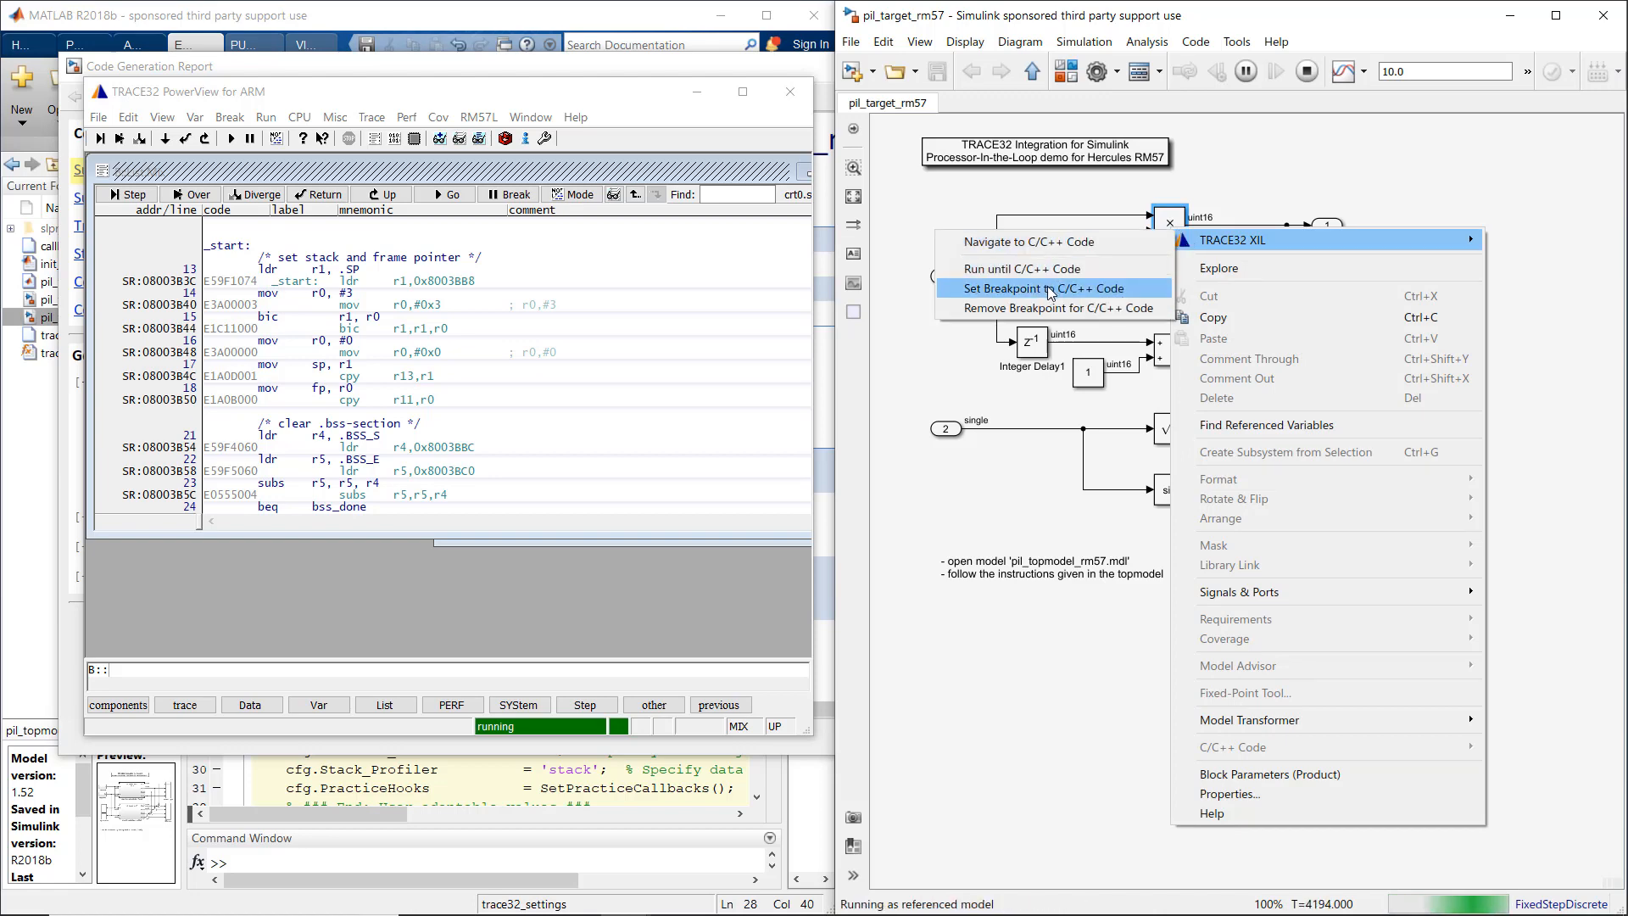
left_click(1049, 288)
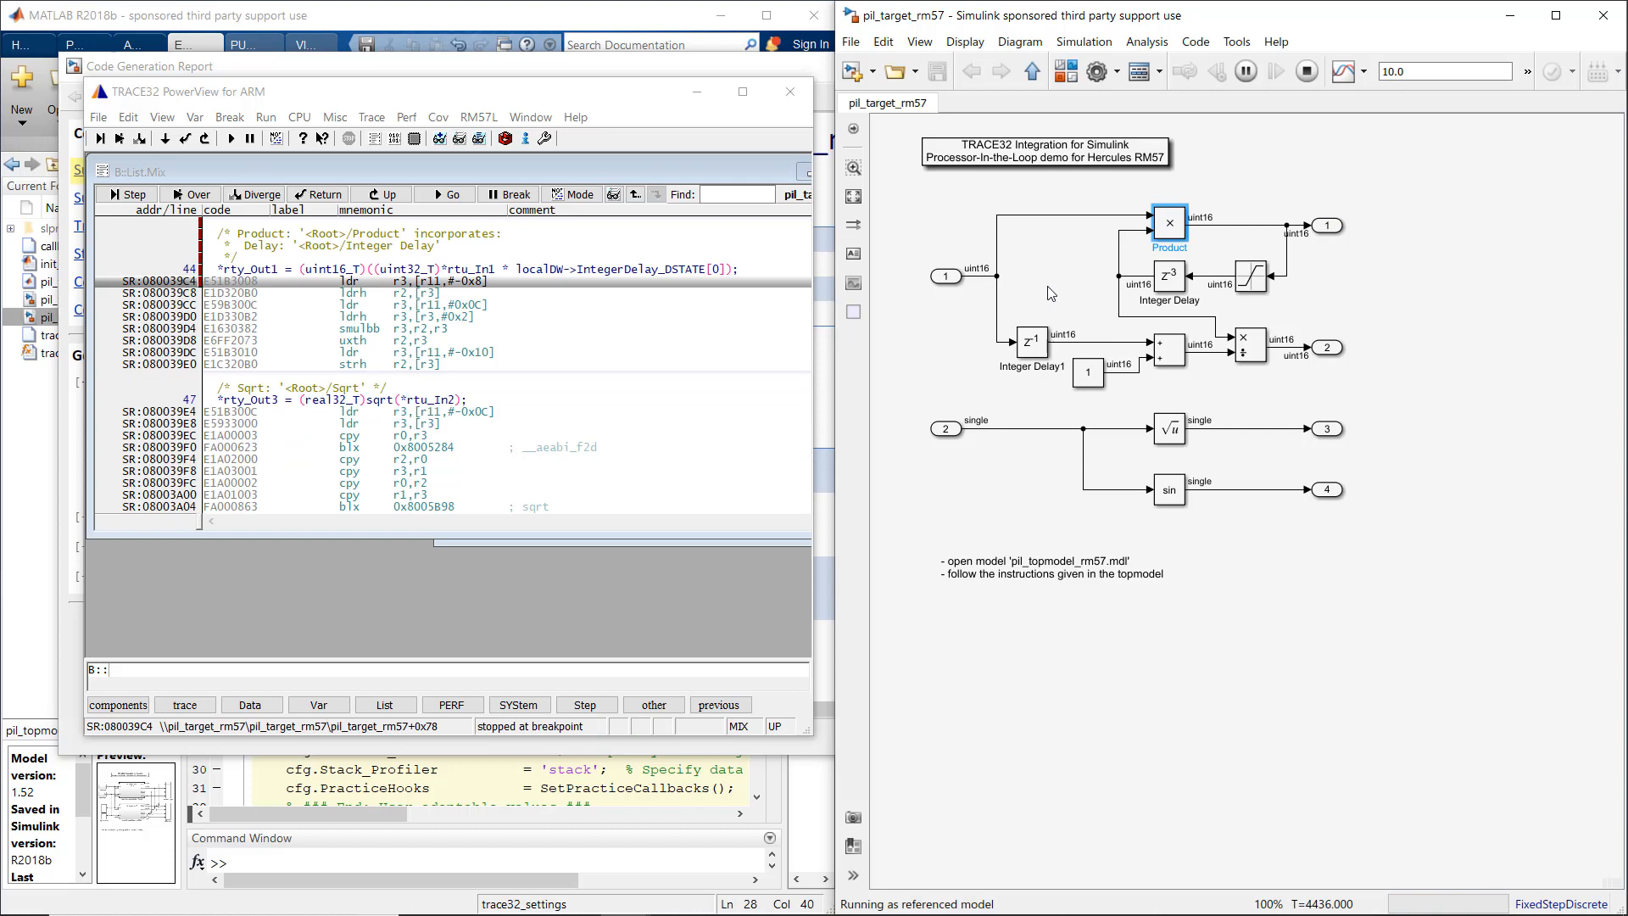
left_click(1169, 223)
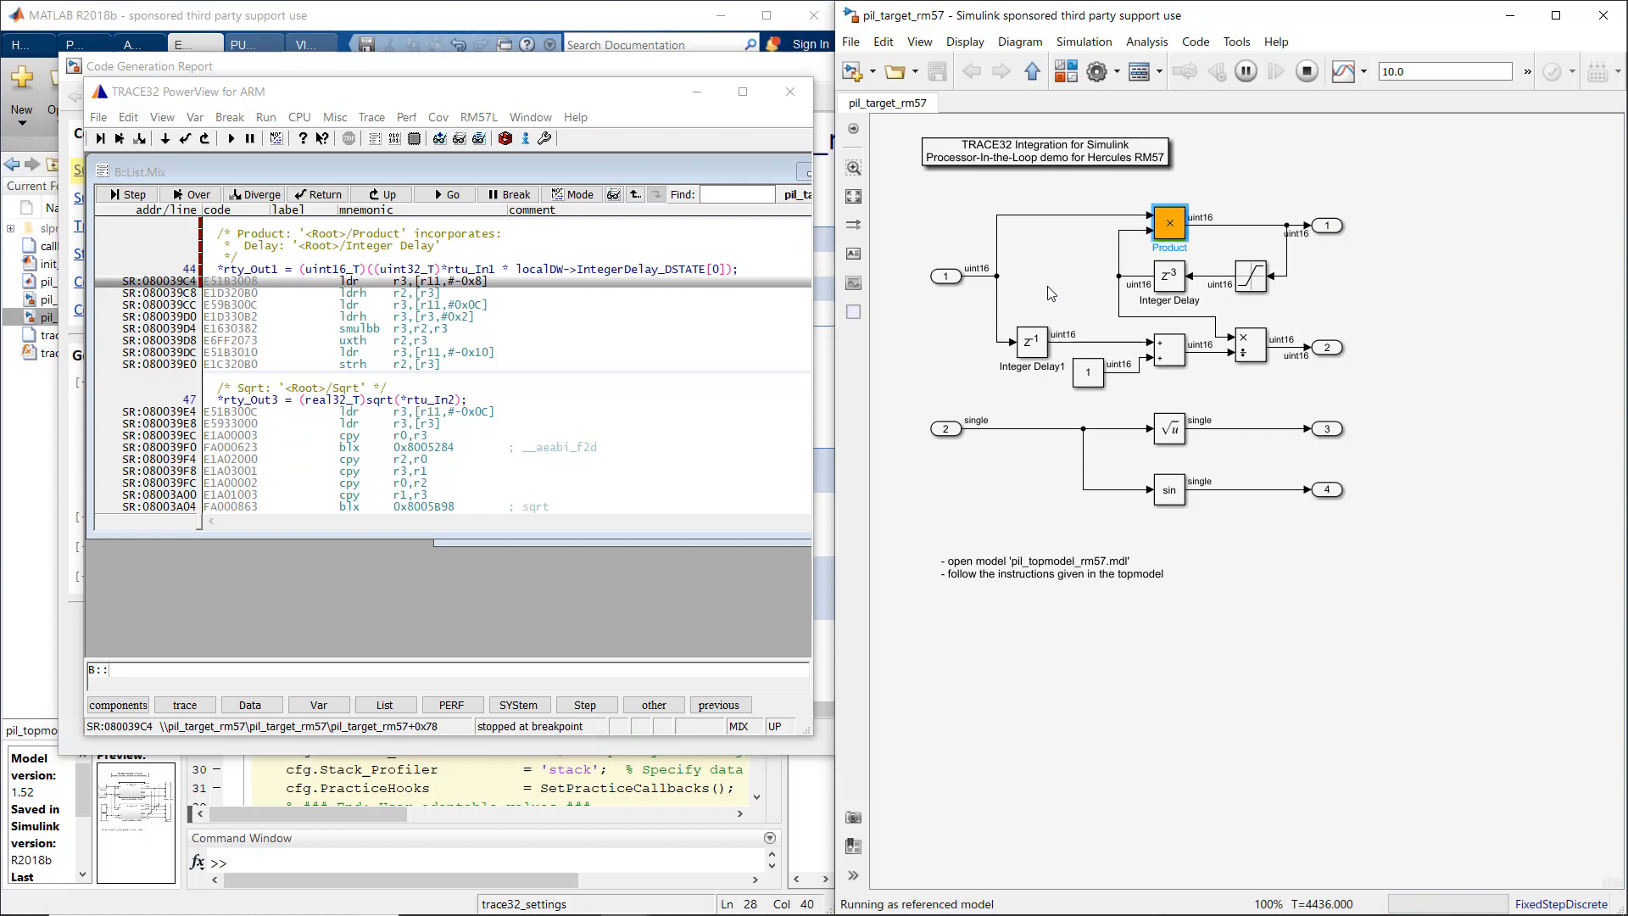